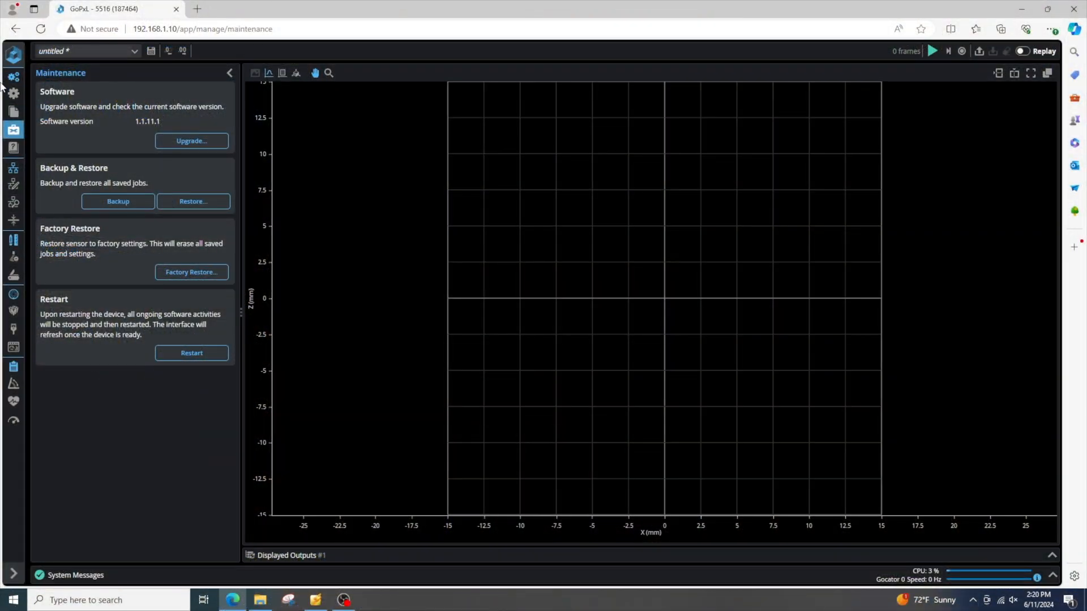
Step: Go from the Maintenance page to the Scan settings page via the left sidebar
left_click(13, 130)
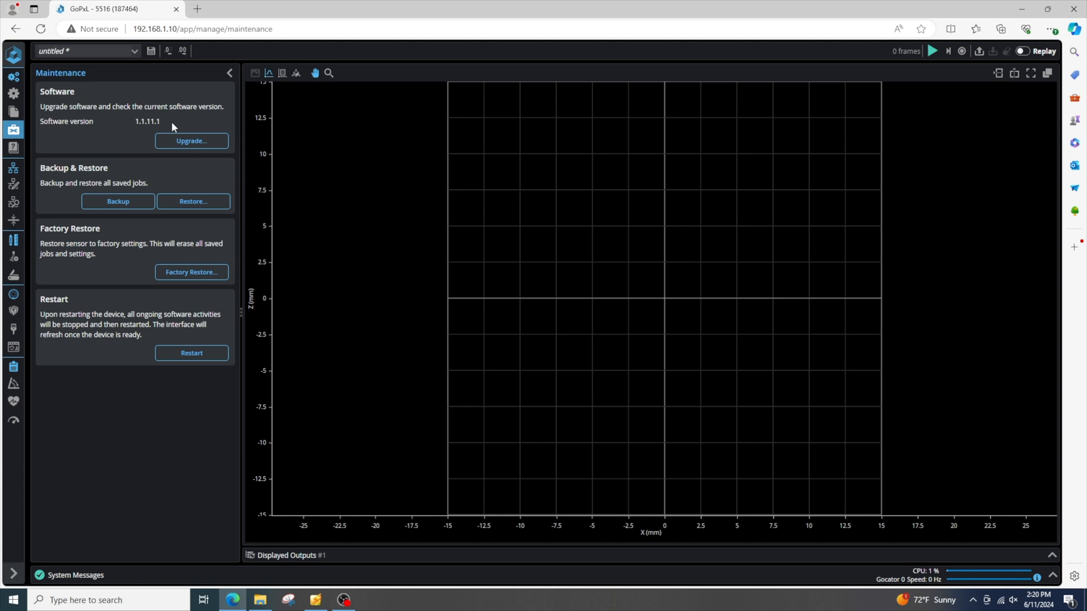
double_click(146, 121)
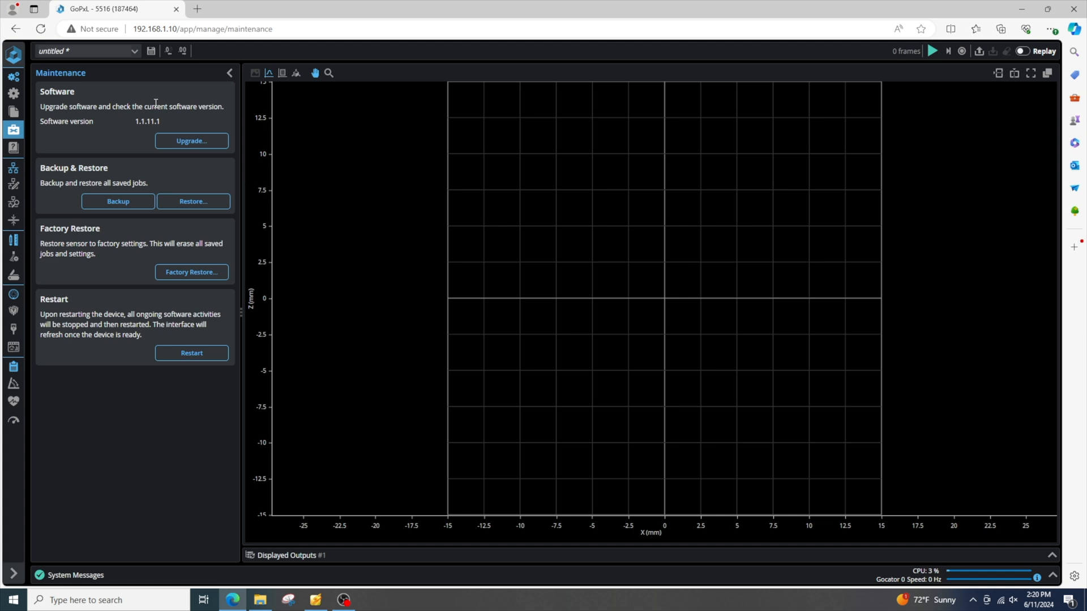
mouse_move(175, 130)
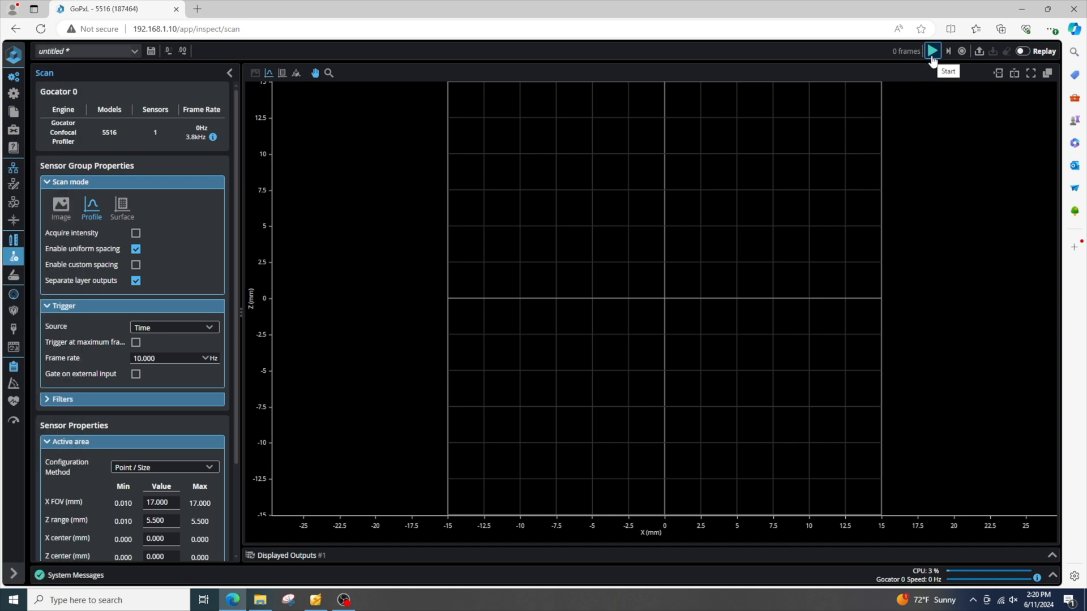
Step: Start live image-mode acquisition and lower single exposure to 20, then 10 µs
left_click(932, 50)
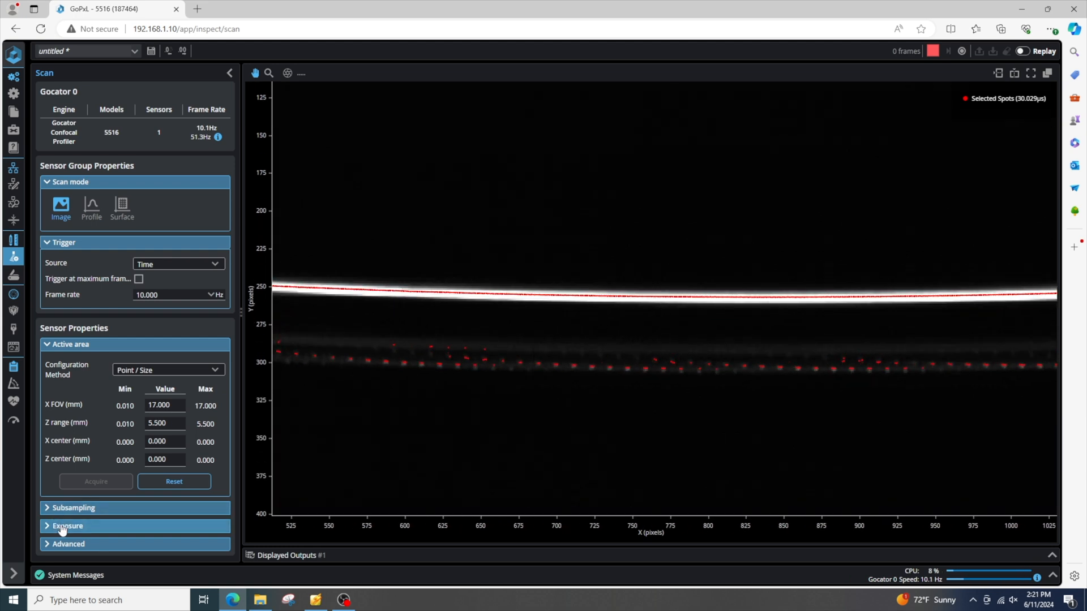
left_click(67, 525)
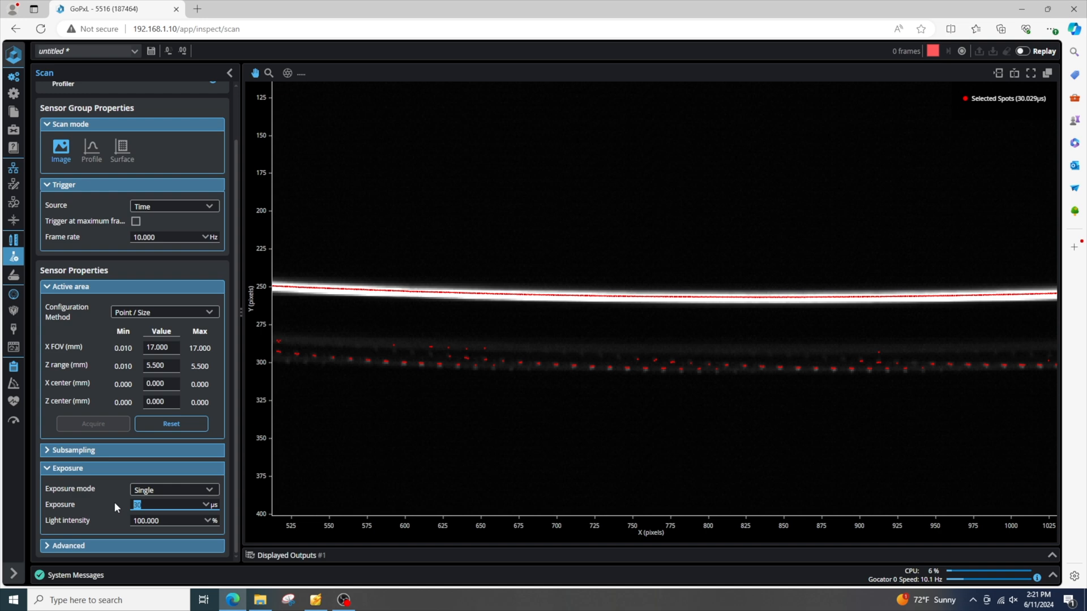
type("20.000")
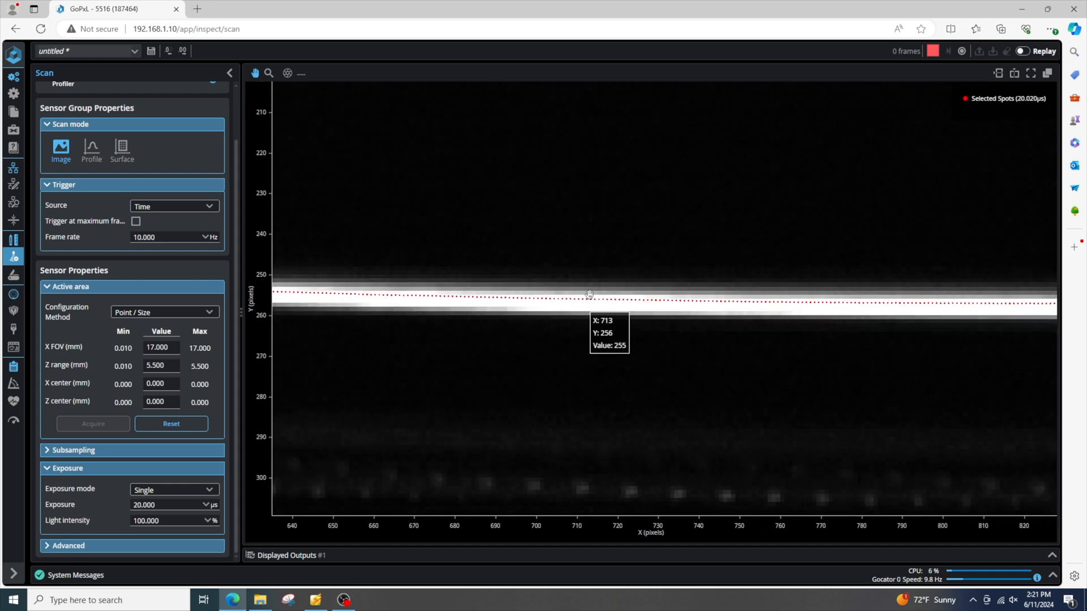
left_click(163, 504)
type("10.000")
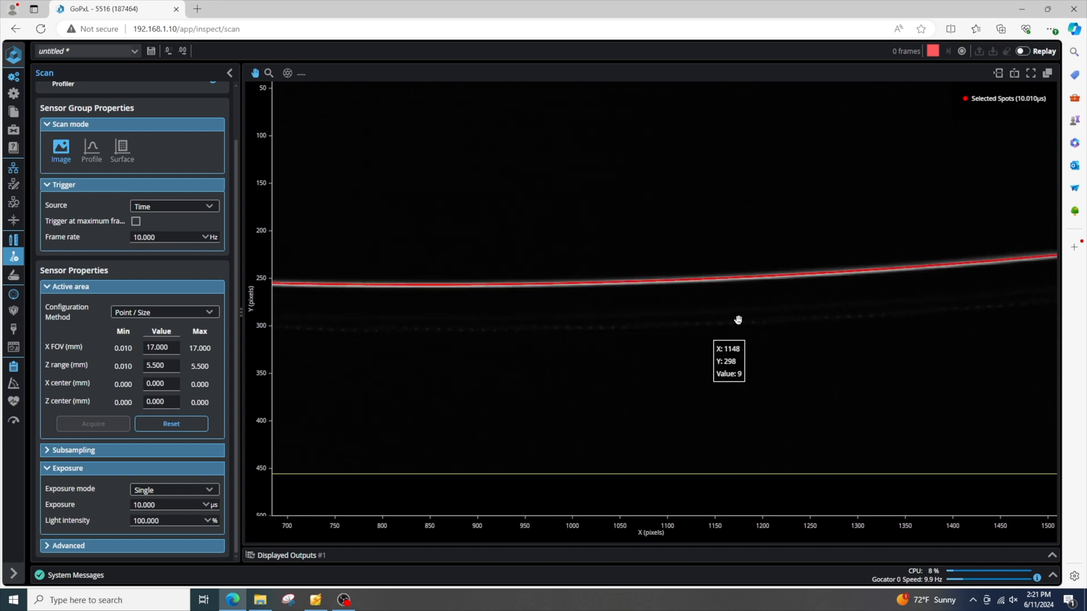
left_click(121, 149)
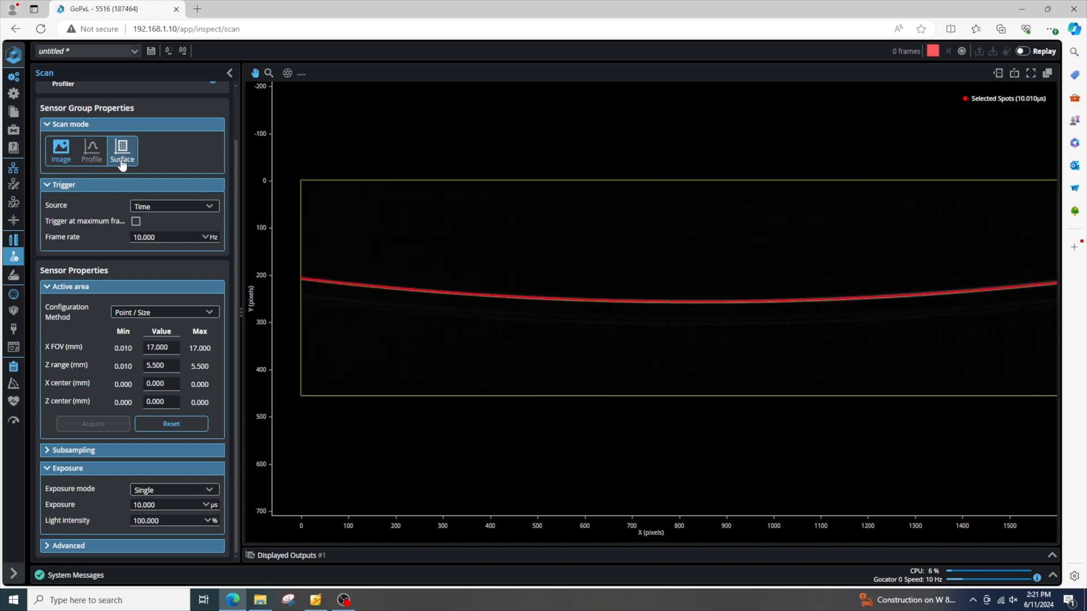
Step: Set encoder triggering at 0.01 mm spacing with sequential fixed-length 20 mm surfaces
left_click(121, 150)
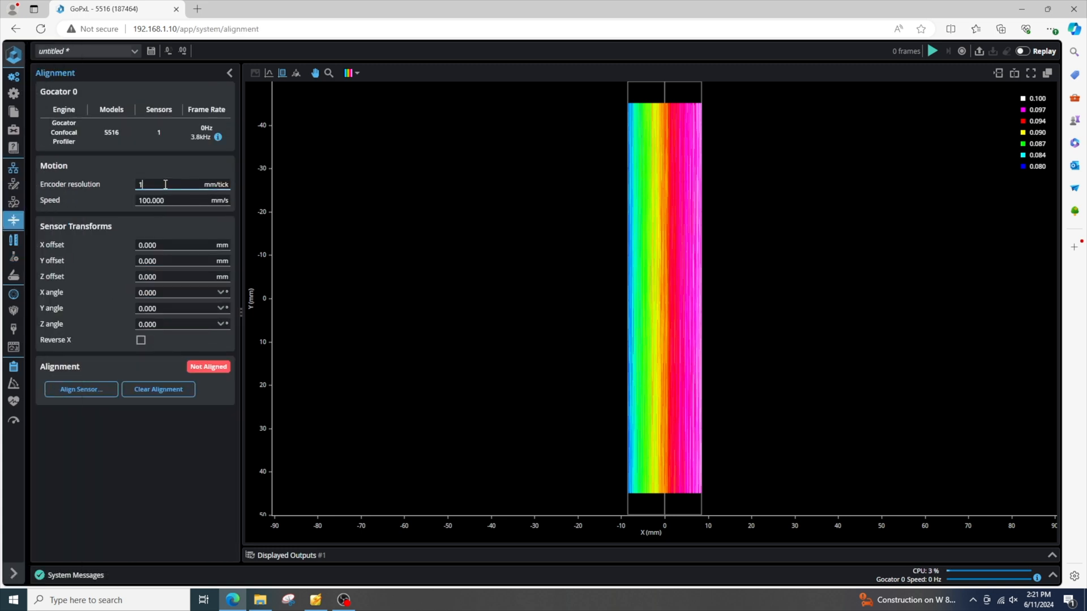
type("0.00")
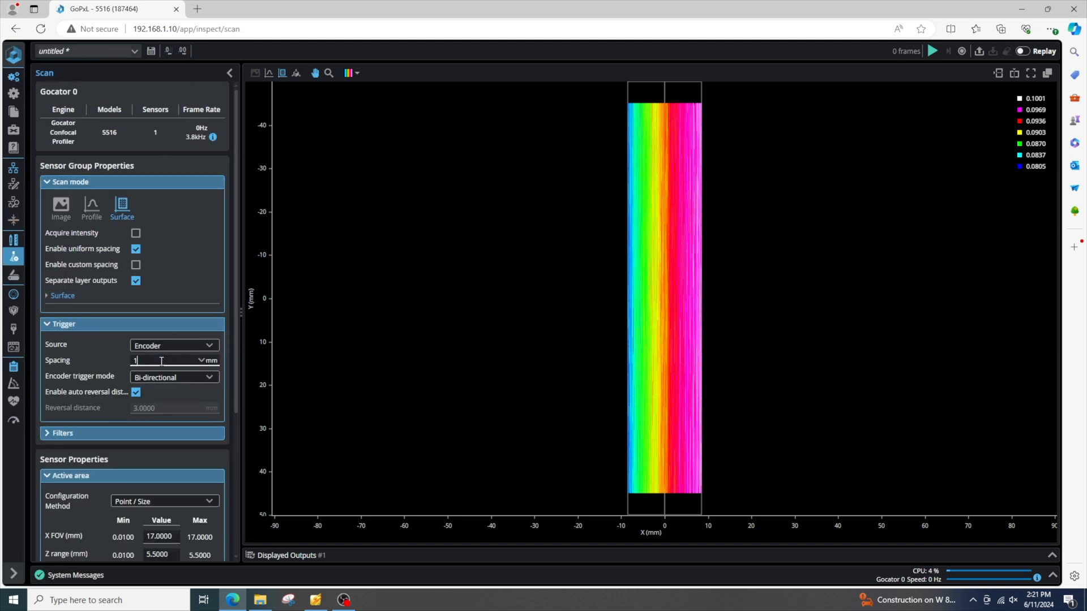
type("0.0100")
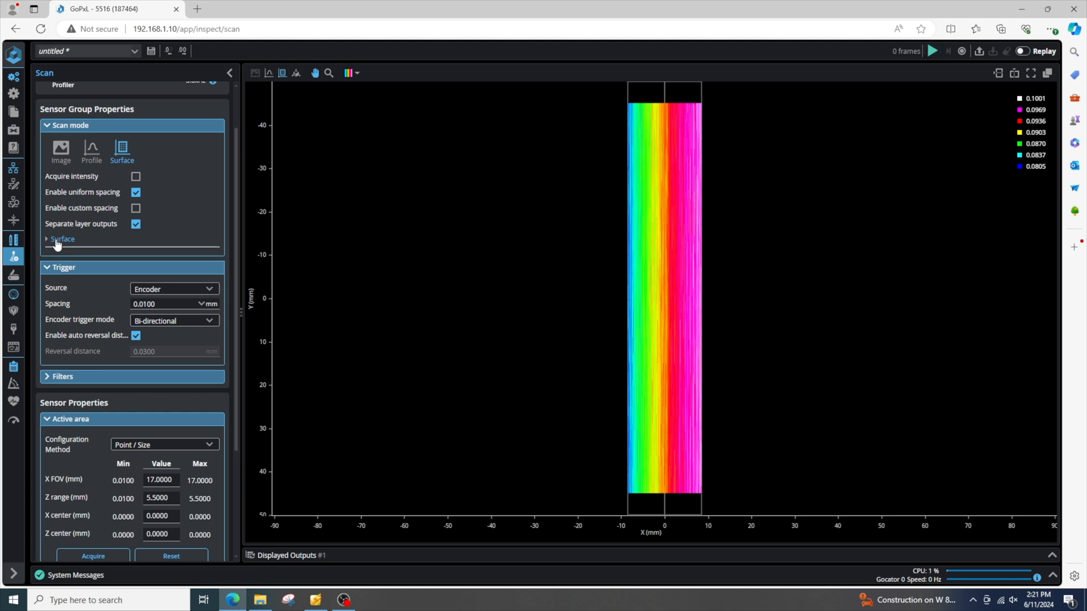
left_click(62, 238)
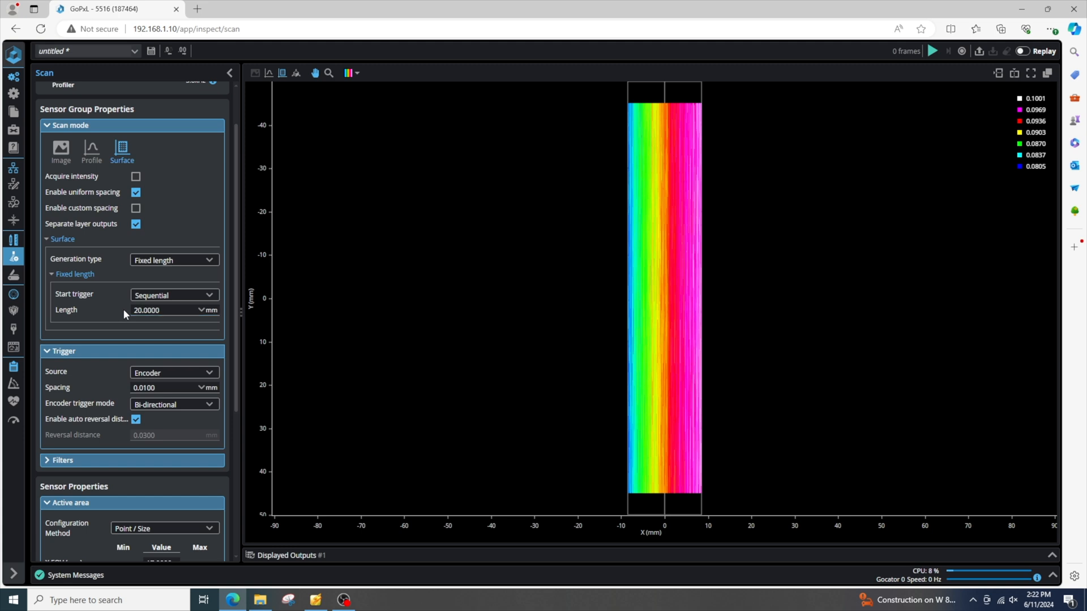
left_click(932, 50)
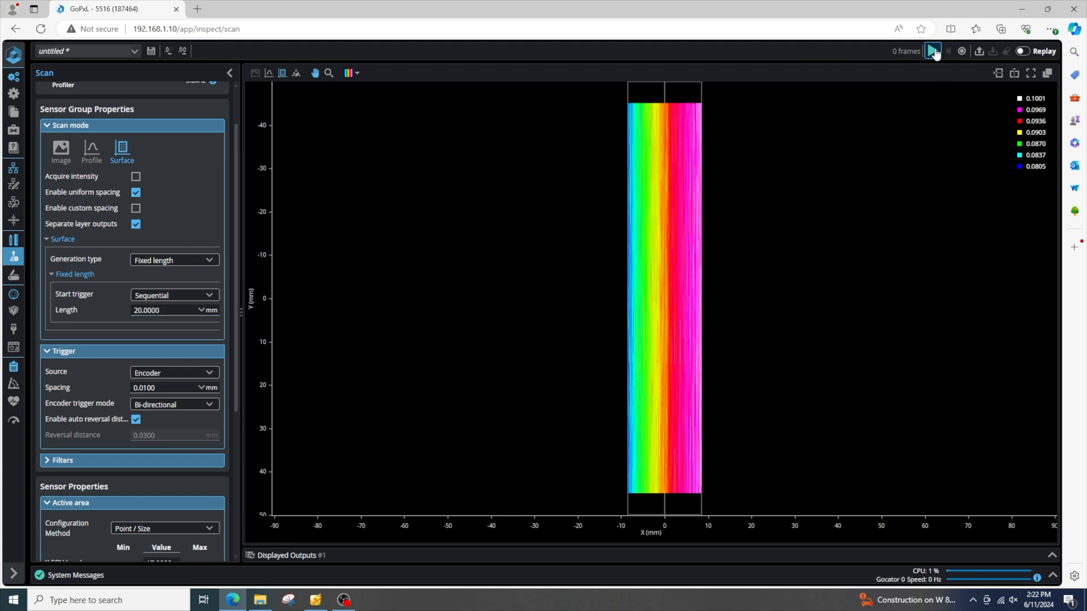
Step: Capture a fixed-length surface scan of the flat target and orbit it in 3D
left_click(933, 50)
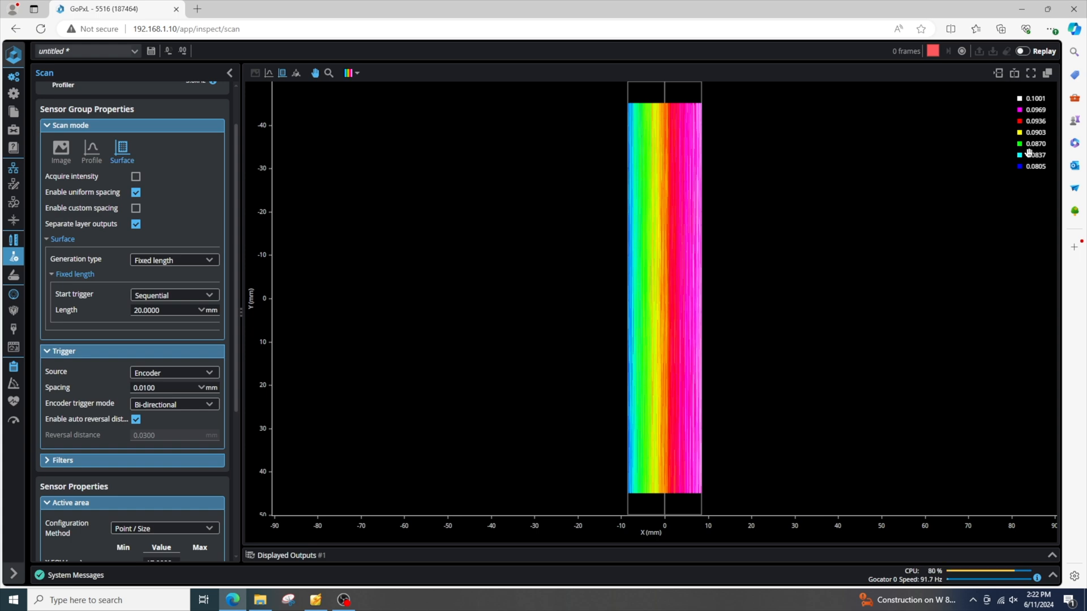
left_click(294, 73)
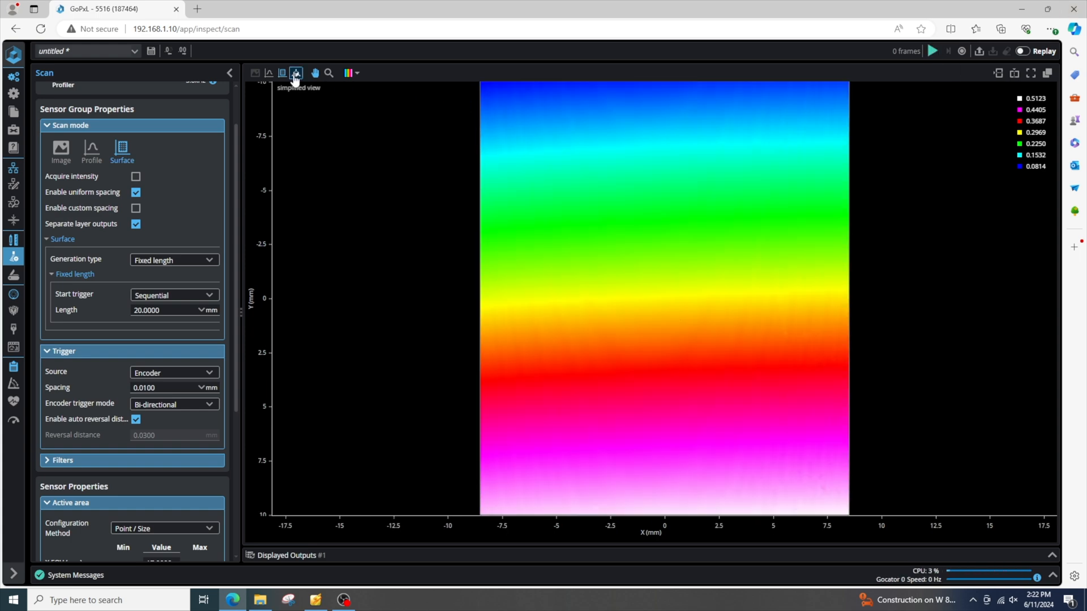
left_click(294, 73)
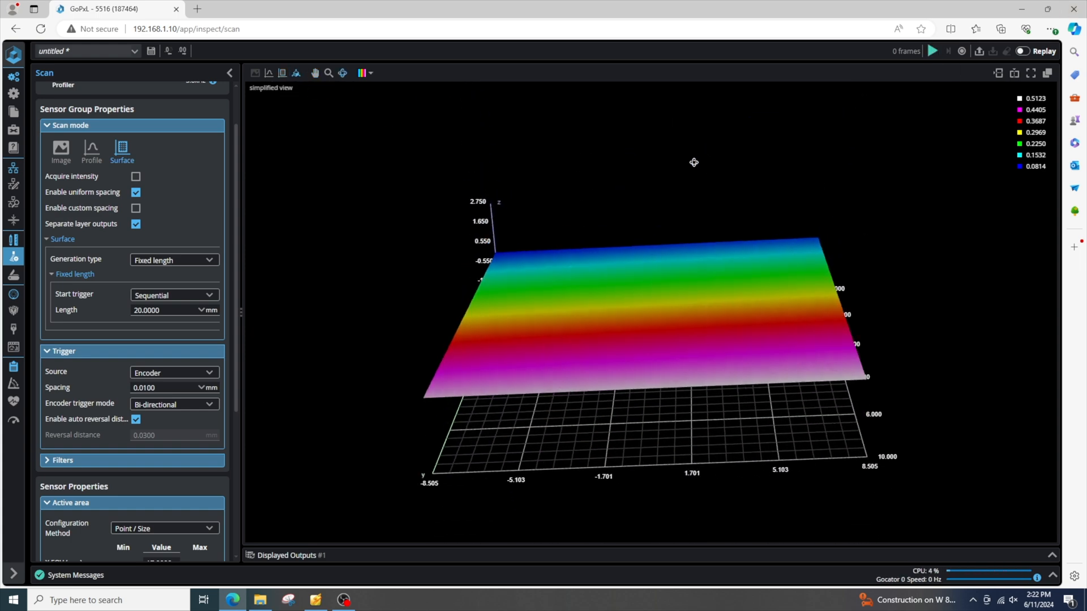
left_click_drag(693, 162, 489, 293)
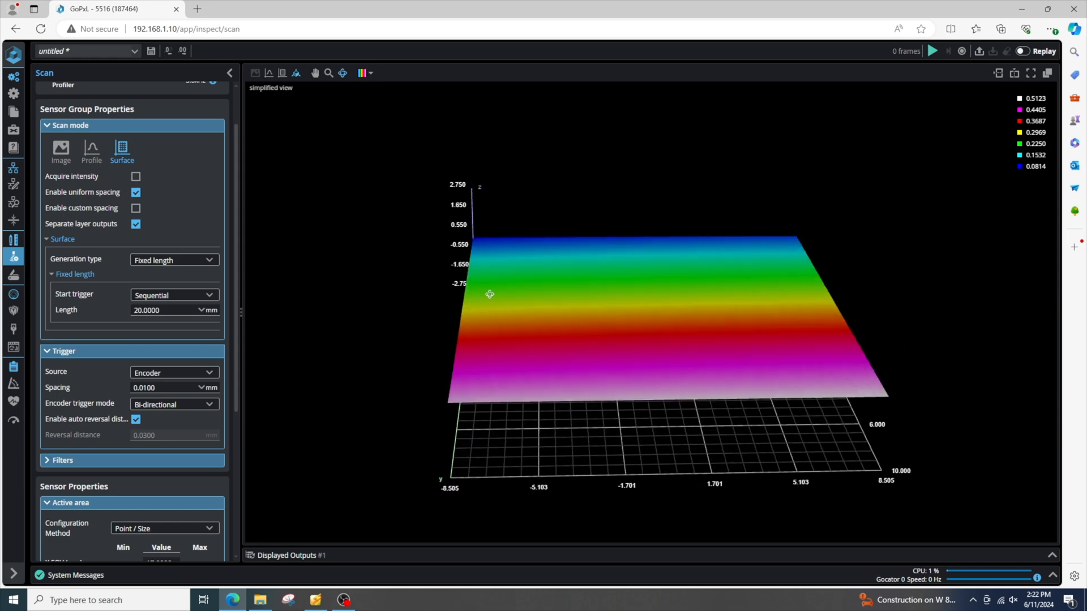
scroll("down", 3)
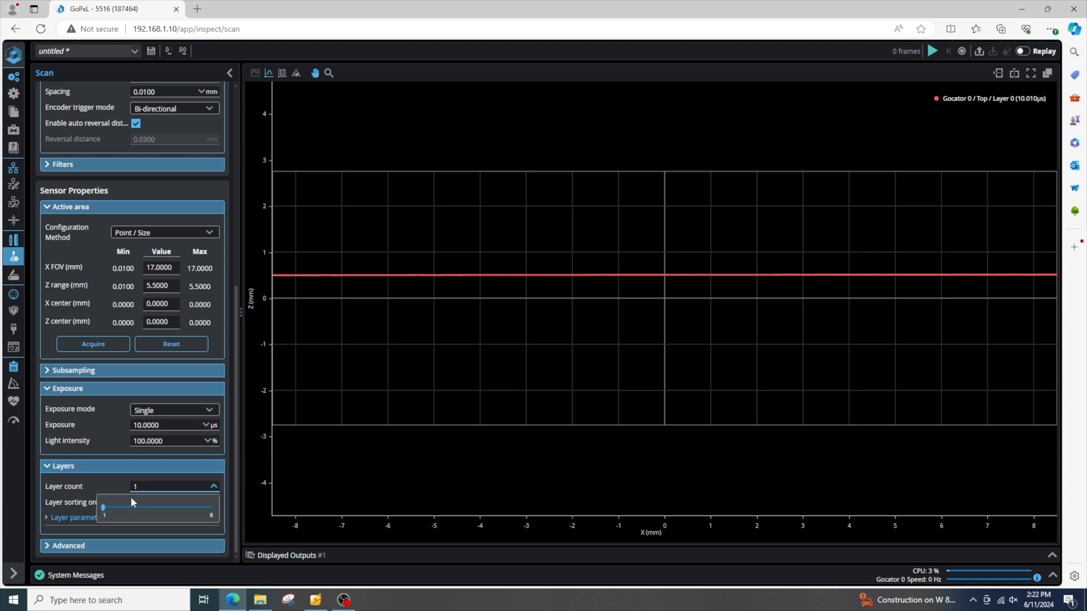
Step: Raise the layer count to 2 and choose a layer sorting order
left_click_drag(103, 507, 117, 507)
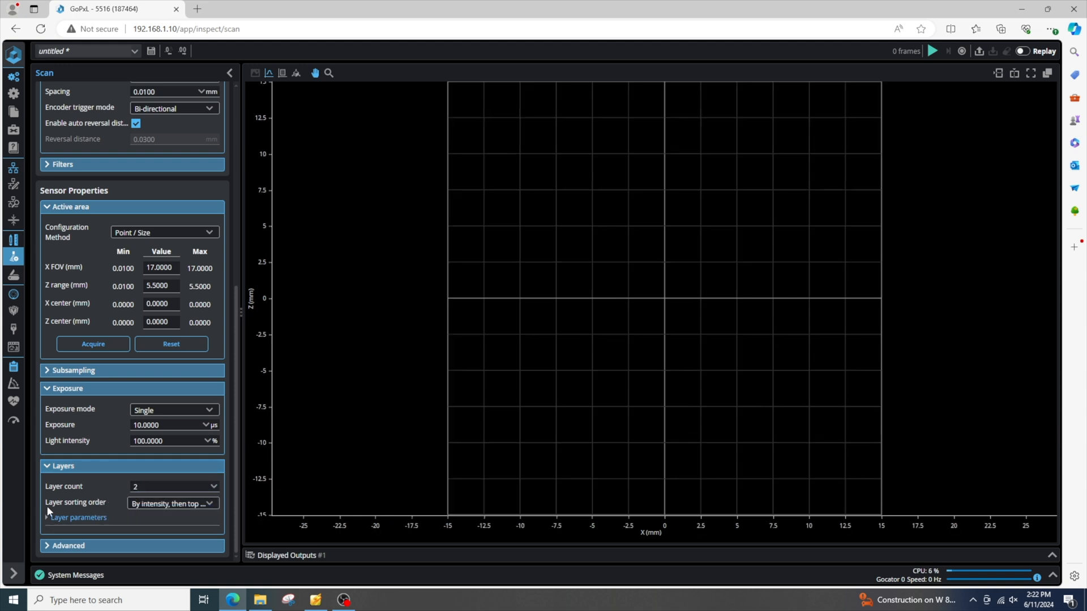
double_click(75, 502)
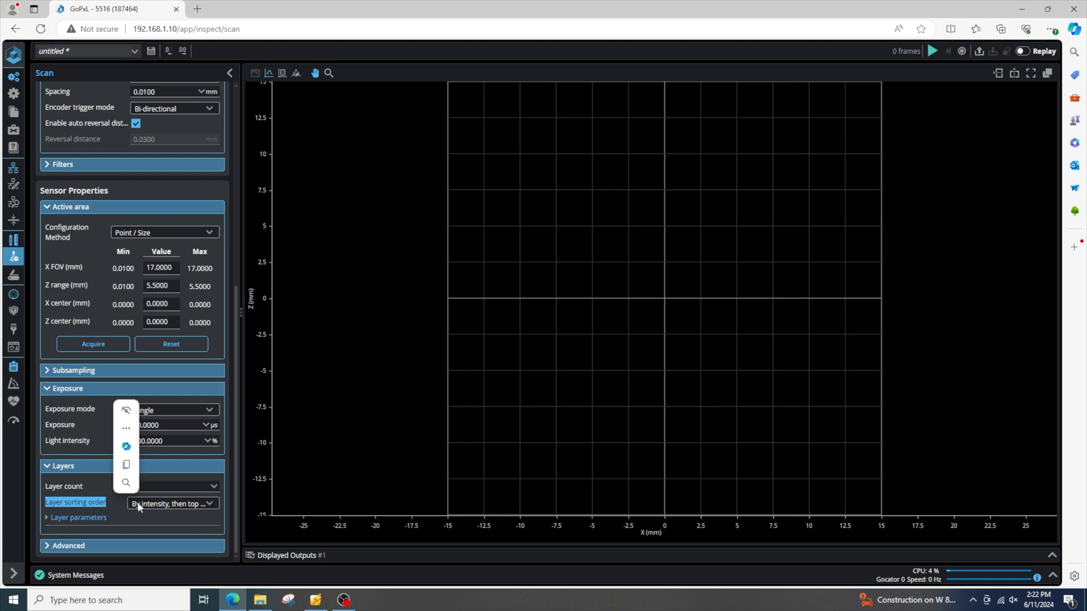
left_click(171, 503)
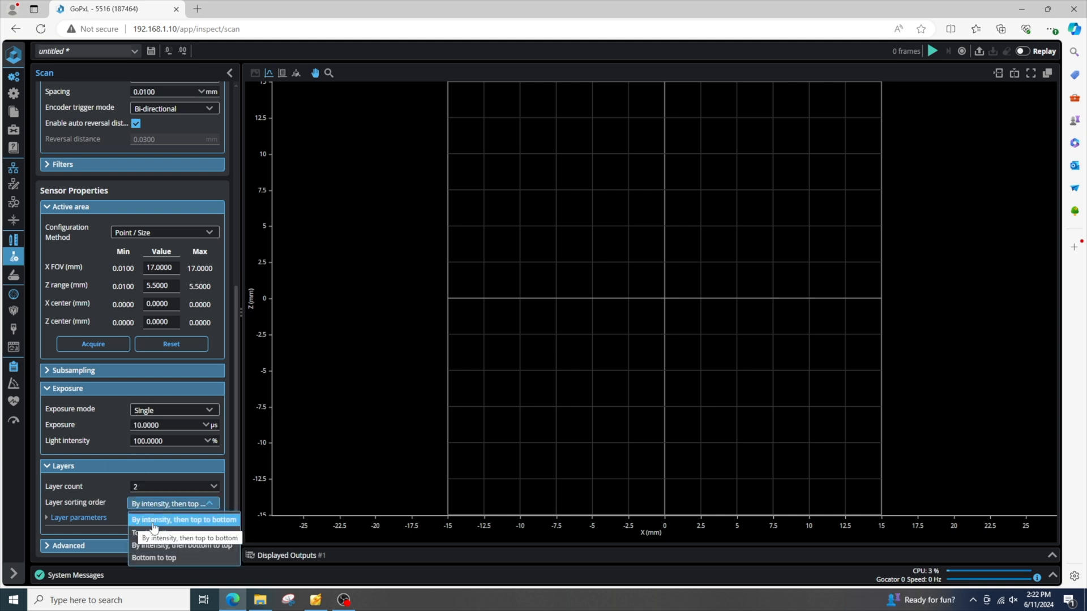
mouse_move(154, 532)
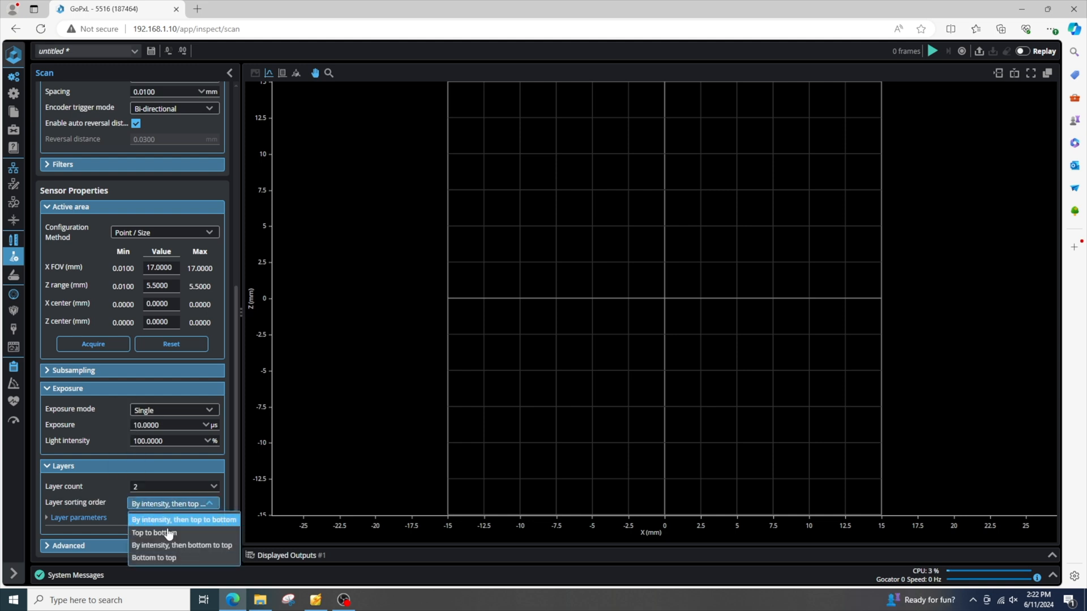
left_click(183, 519)
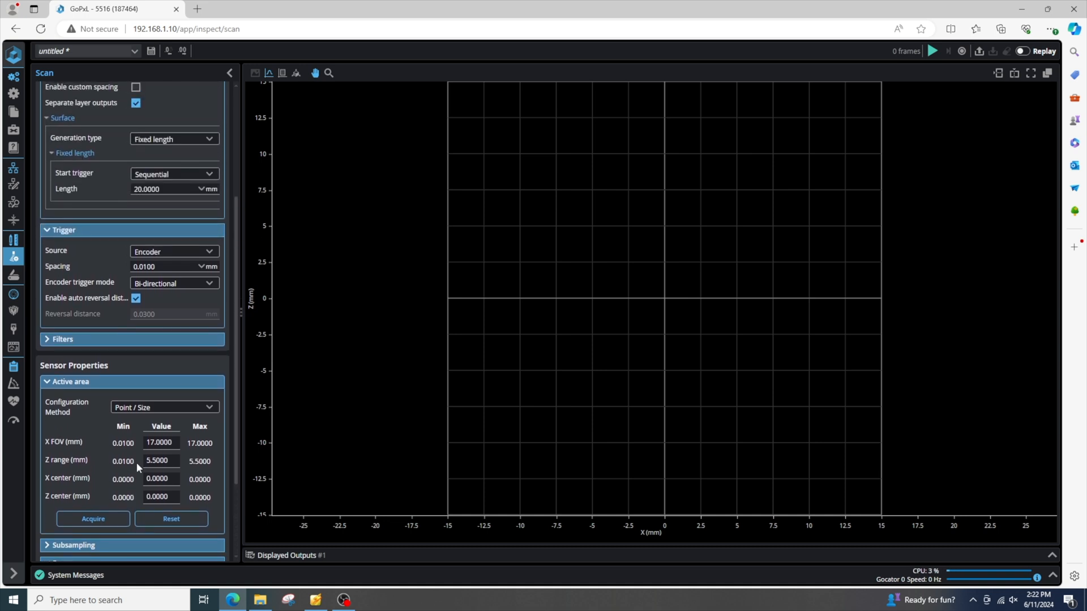
Step: Switch exposure mode to Multiple and add a second 40 µs exposure
left_click(173, 472)
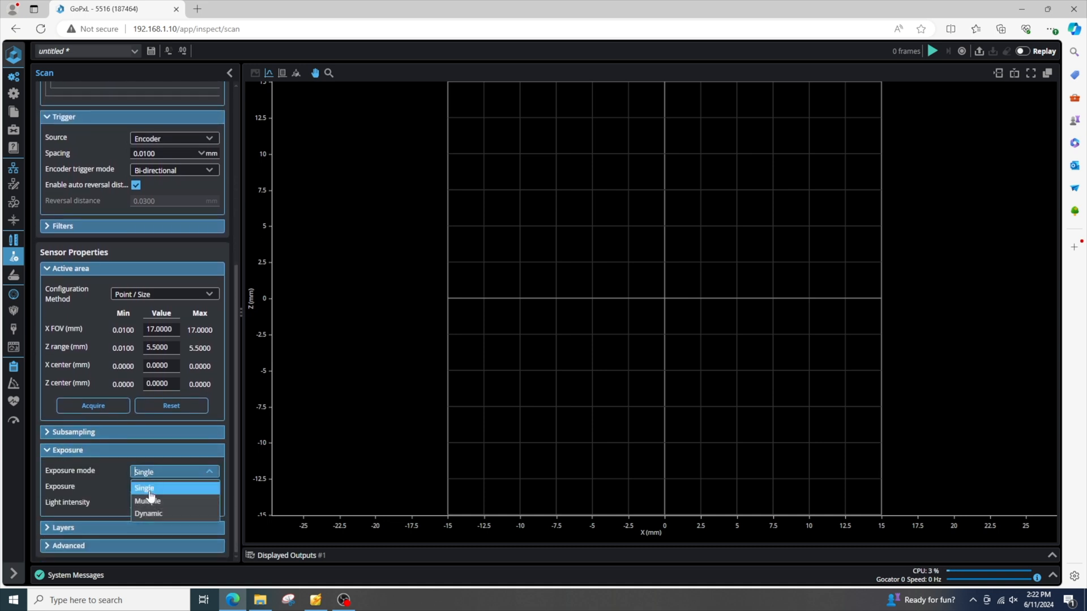
left_click(146, 501)
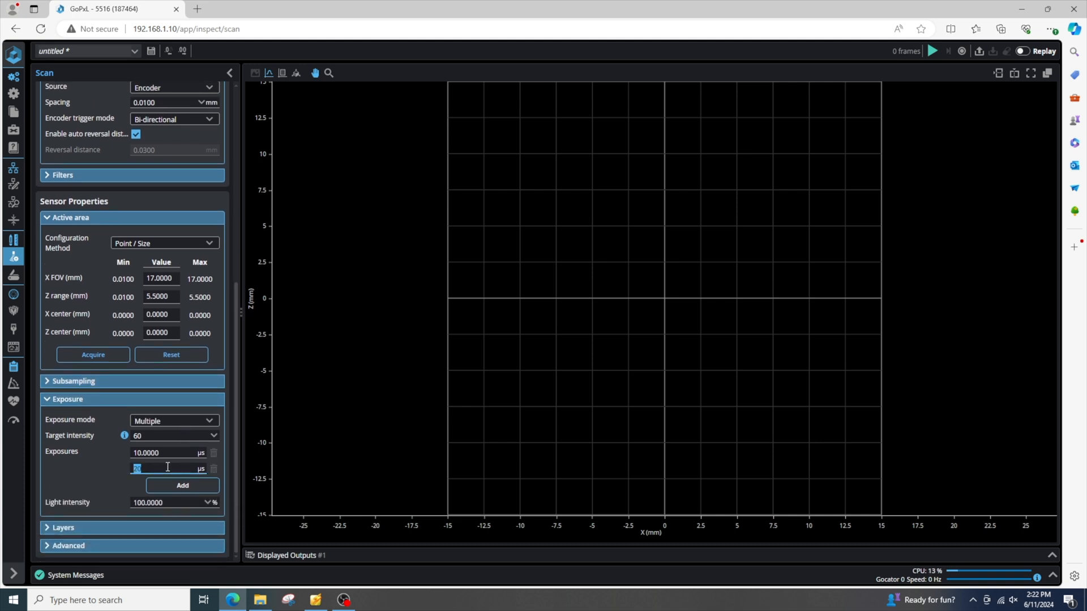
type("40")
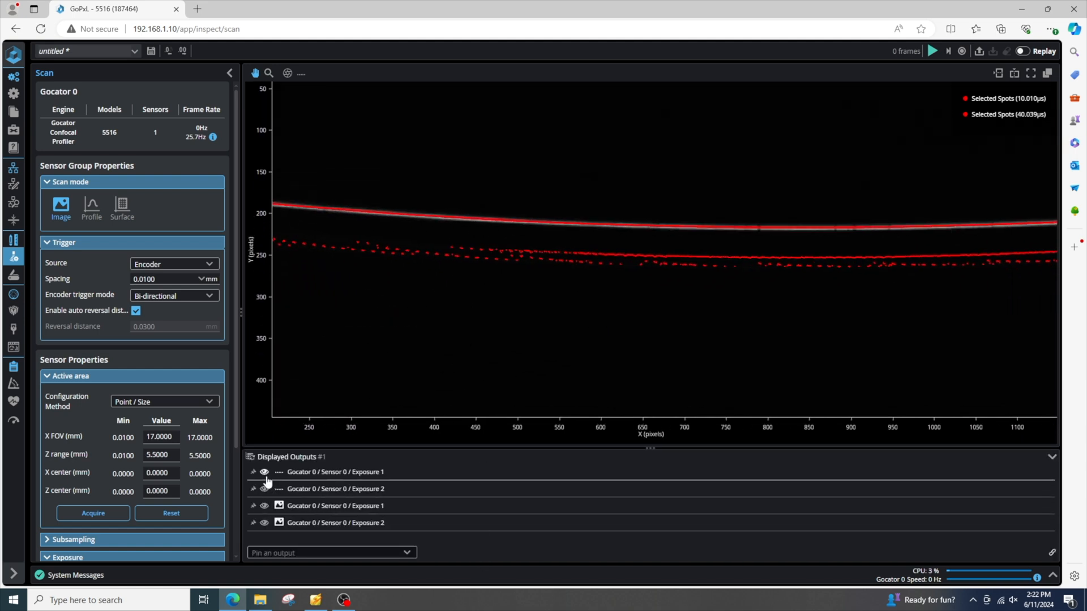
Step: Hide Exposure 1's outputs and change the second exposure to 80 µs
left_click(264, 472)
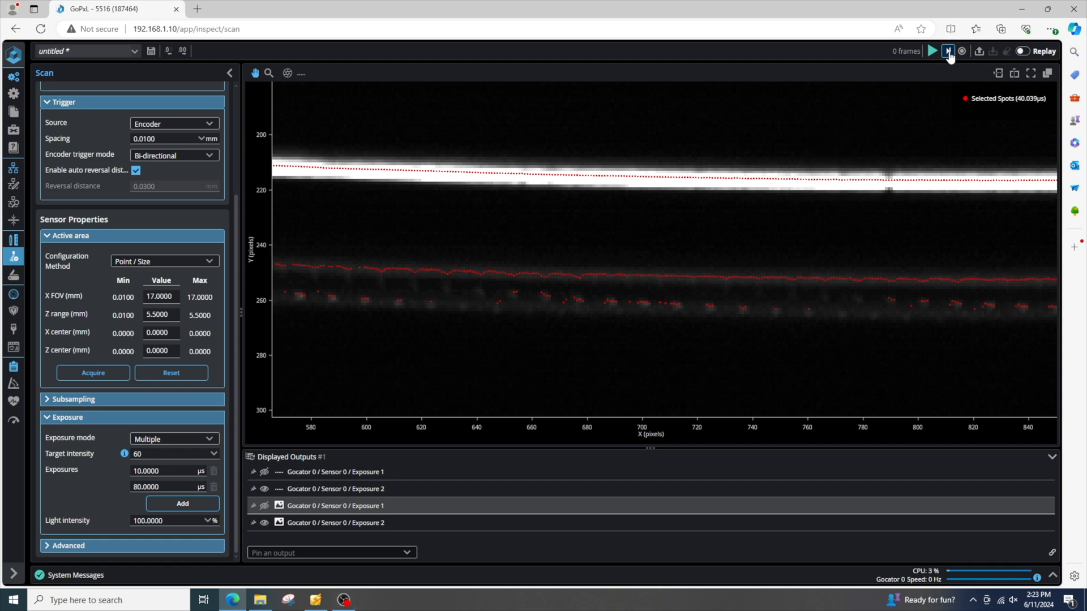
left_click(947, 50)
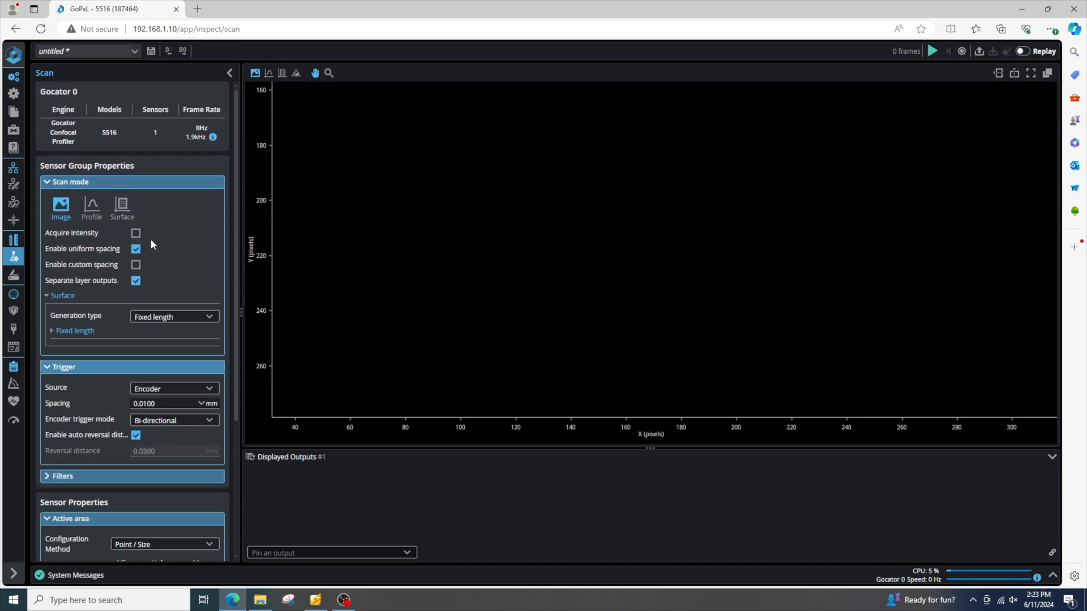
Step: Capture a surface scan with intensity enabled and view its two layers in 3D
left_click(121, 206)
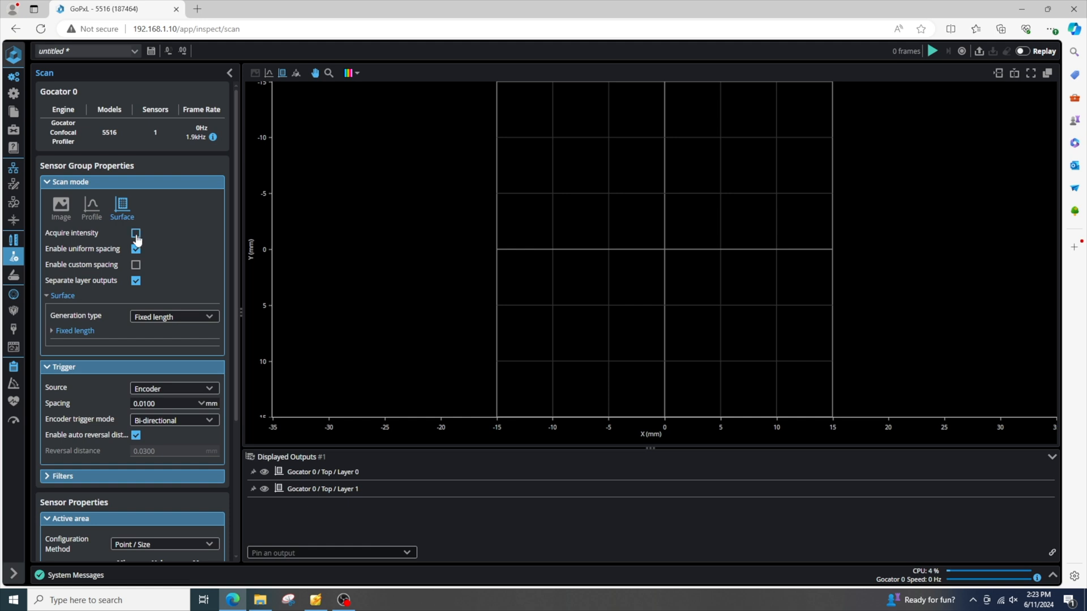
left_click(136, 232)
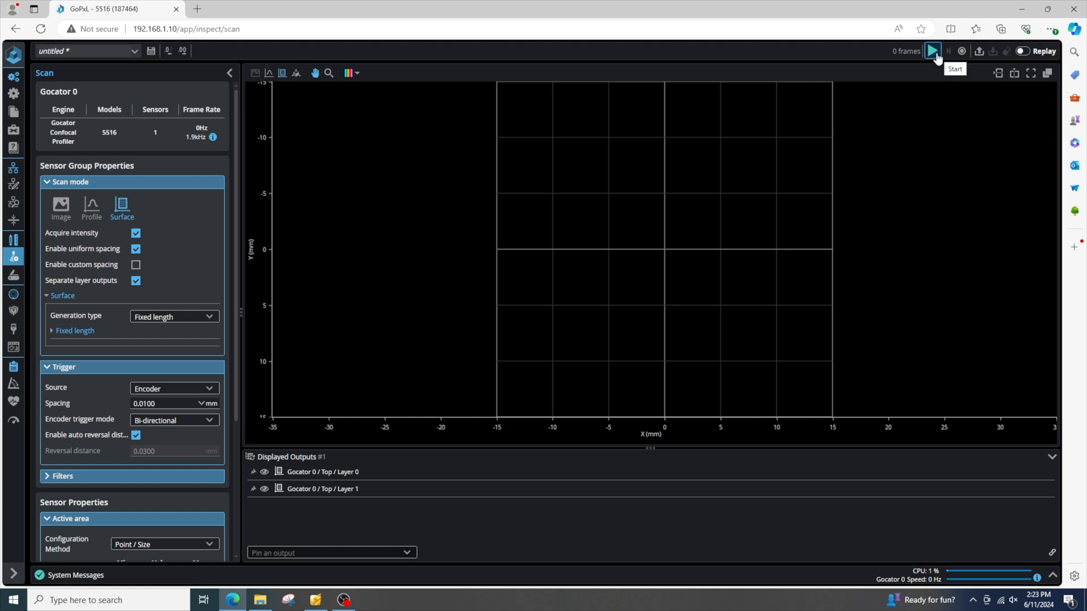
left_click(932, 51)
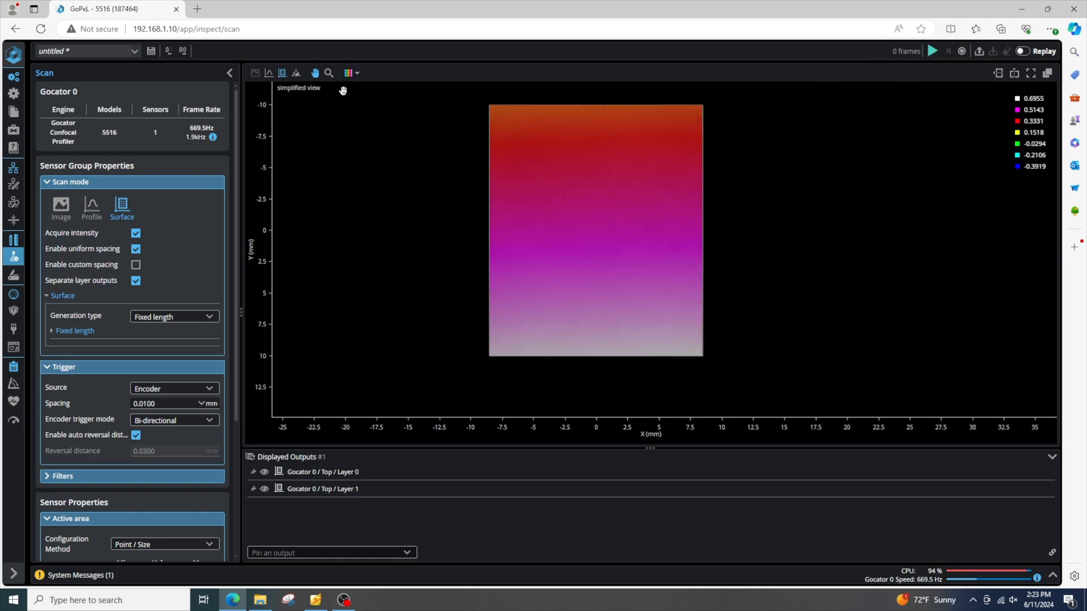
left_click(294, 73)
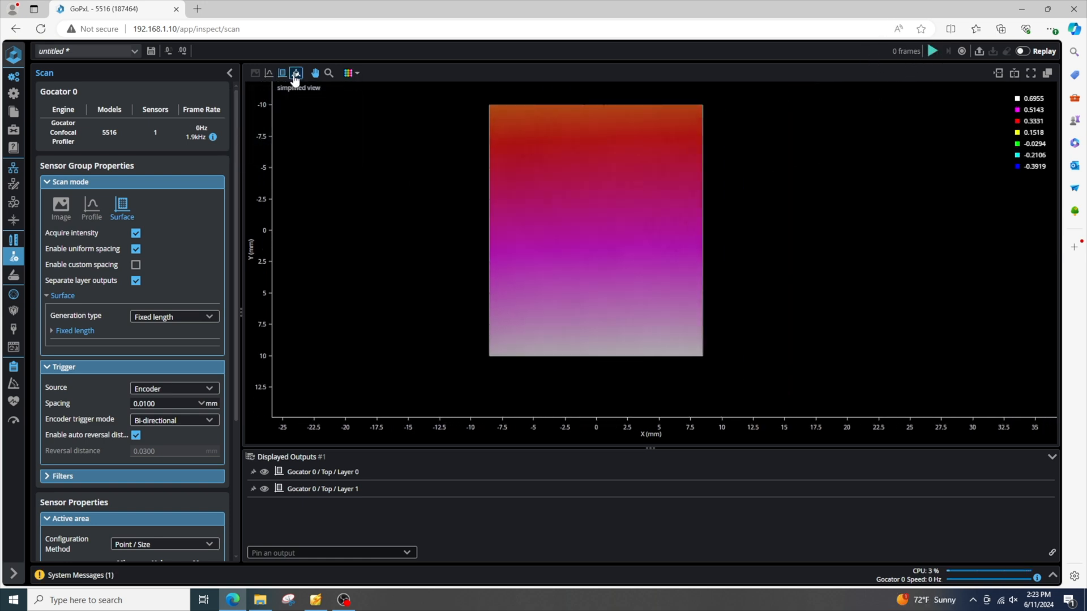
left_click(295, 73)
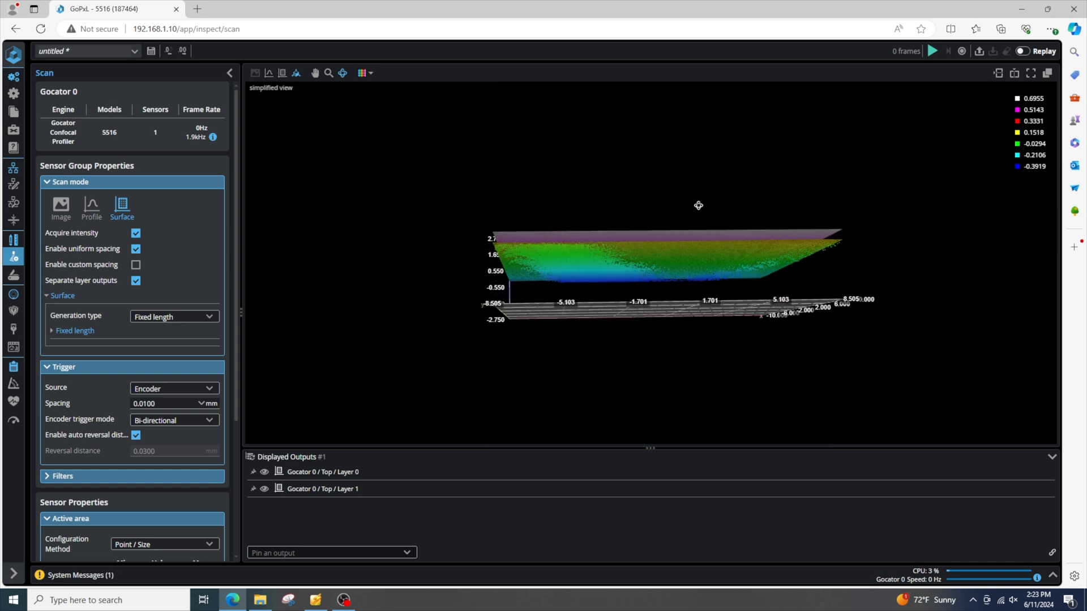